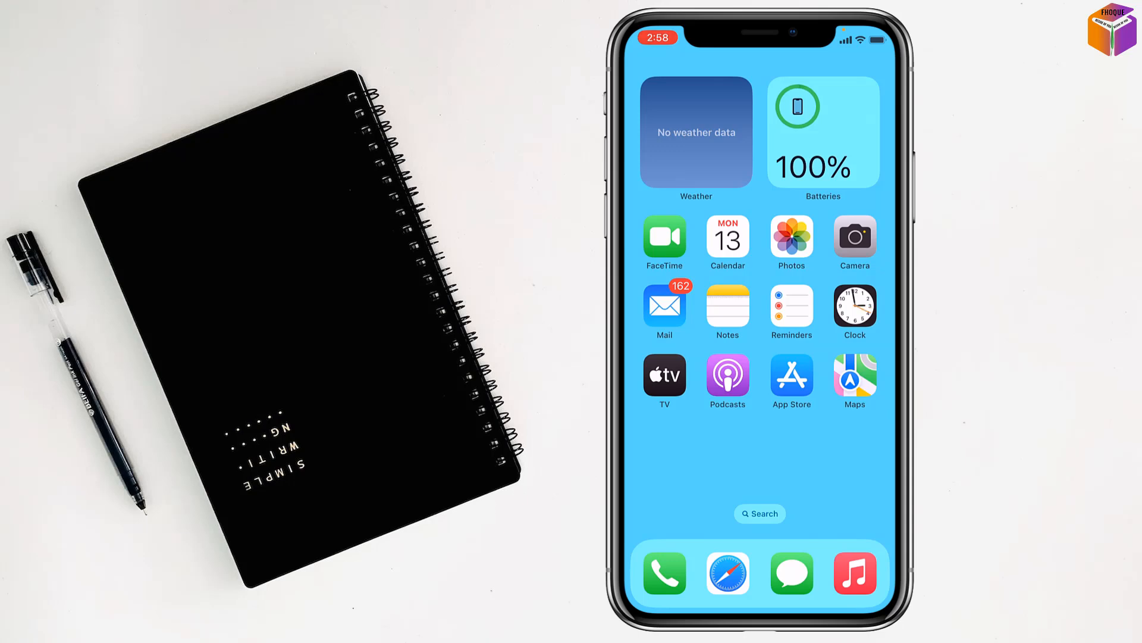
# Launch the Settings app from the second Home Screen page
pyautogui.hscroll(-3)
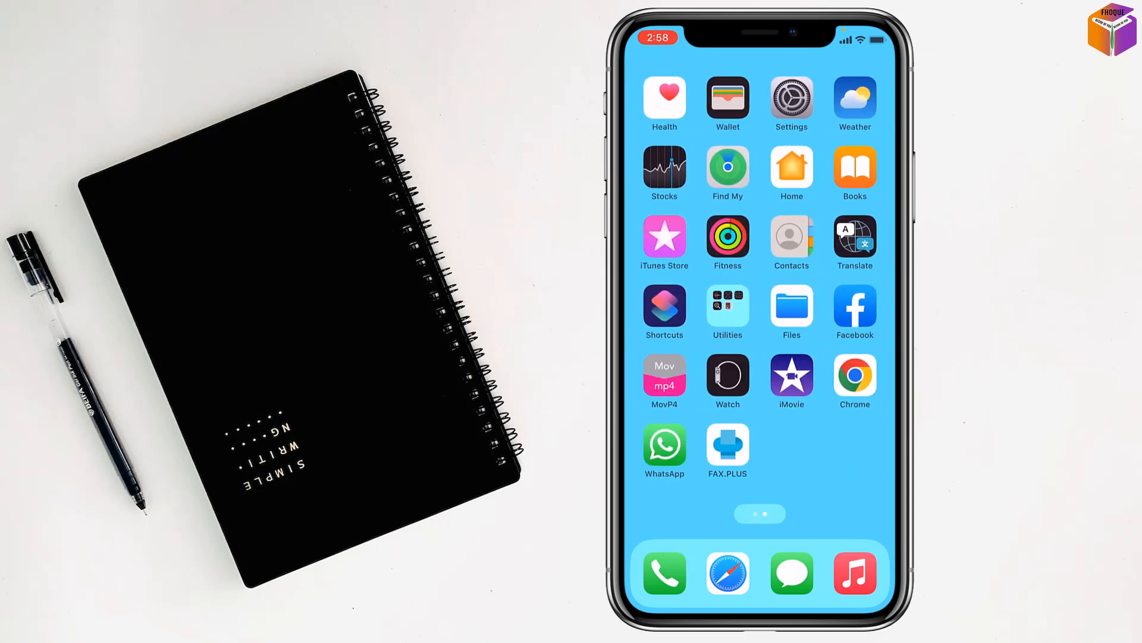
pyautogui.click(792, 97)
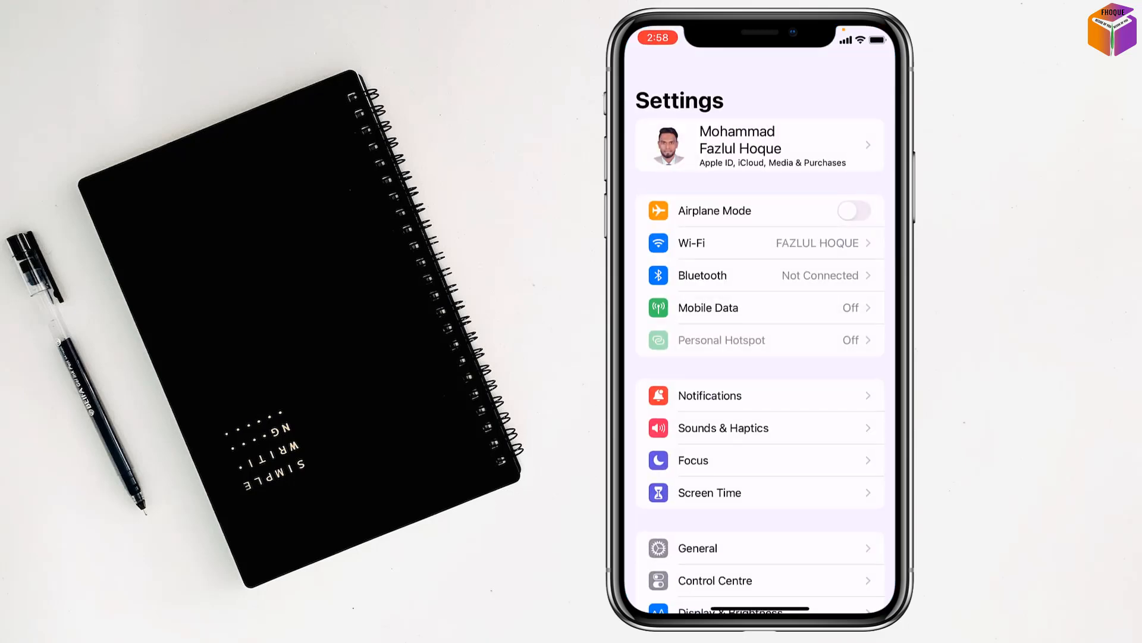
# Scroll down the Settings list toward the Safari entry
pyautogui.scroll(-3)
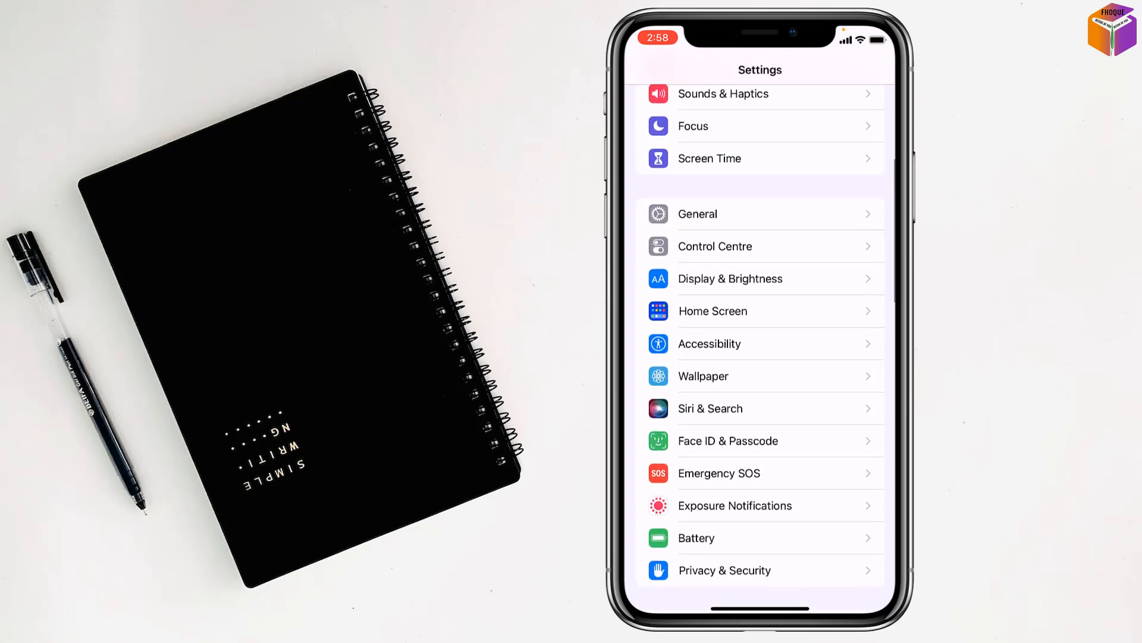
pyautogui.scroll(-3)
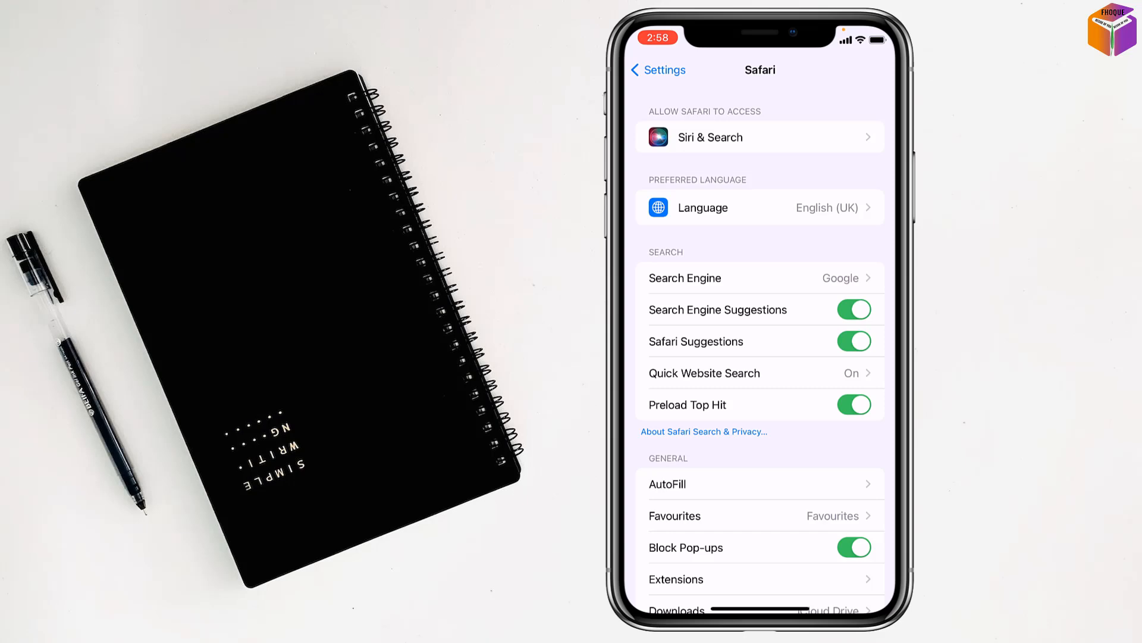
pyautogui.scroll(-3)
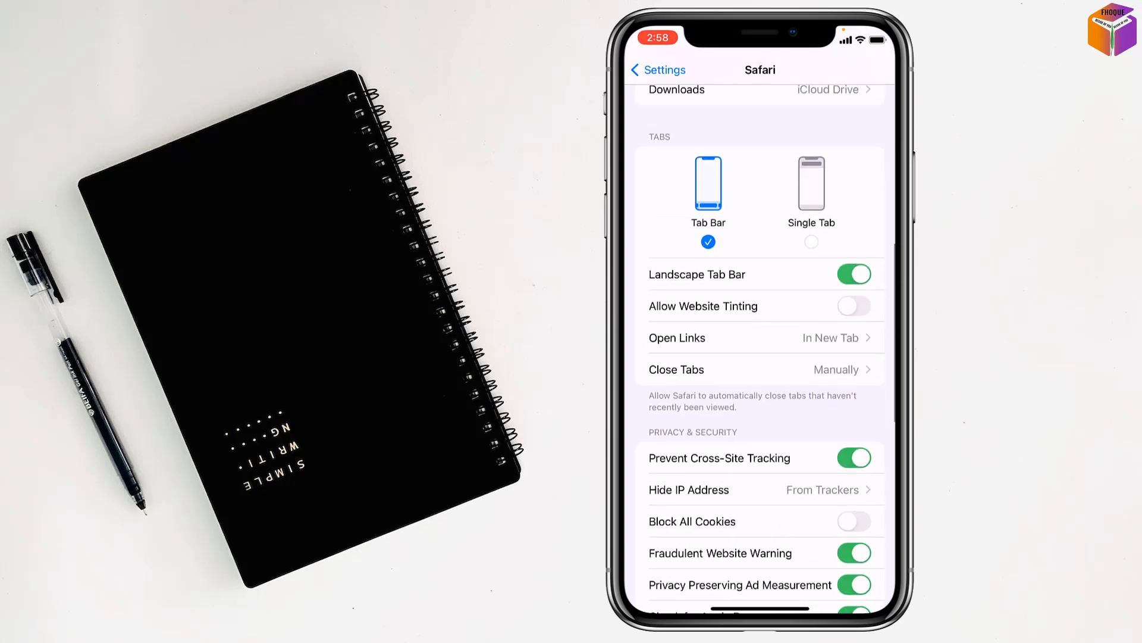
pyautogui.scroll(-3)
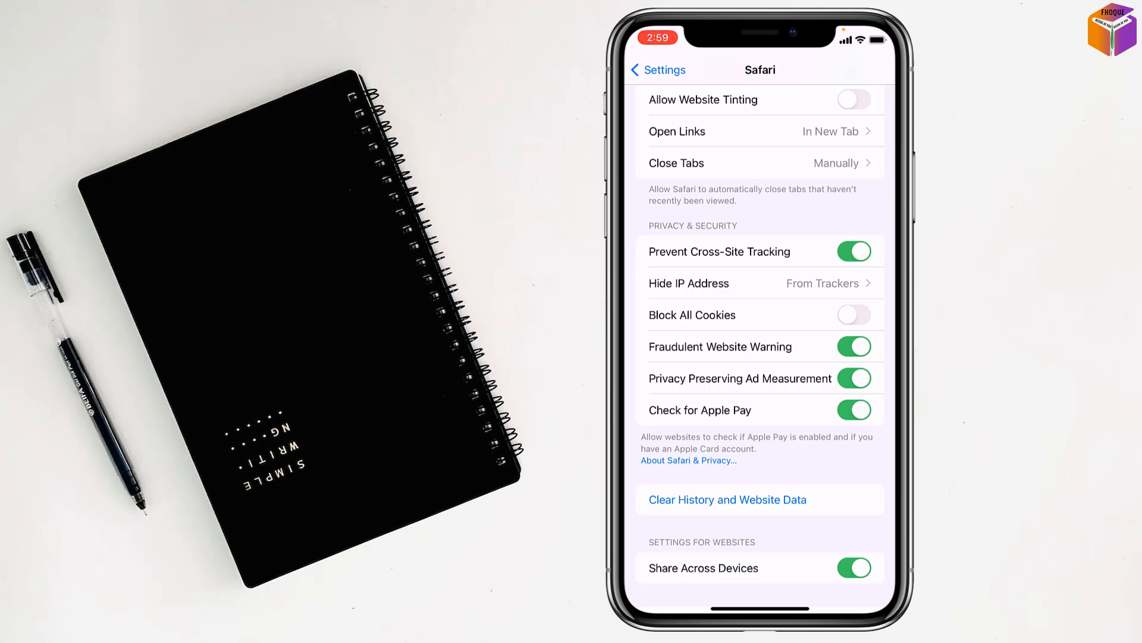
pyautogui.click(853, 315)
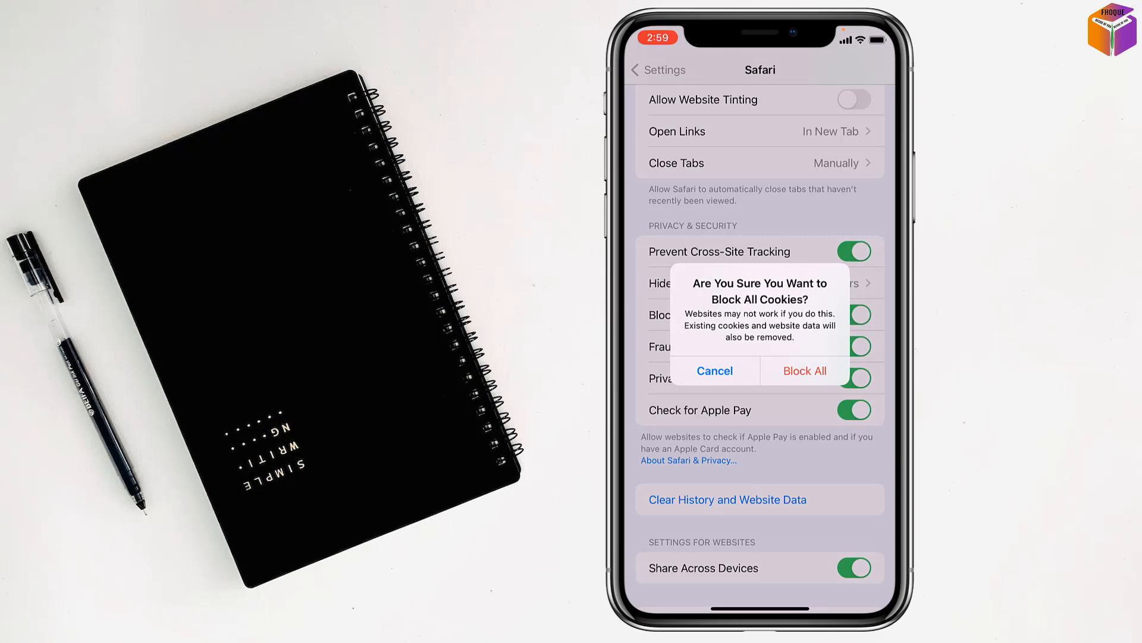
pyautogui.click(805, 370)
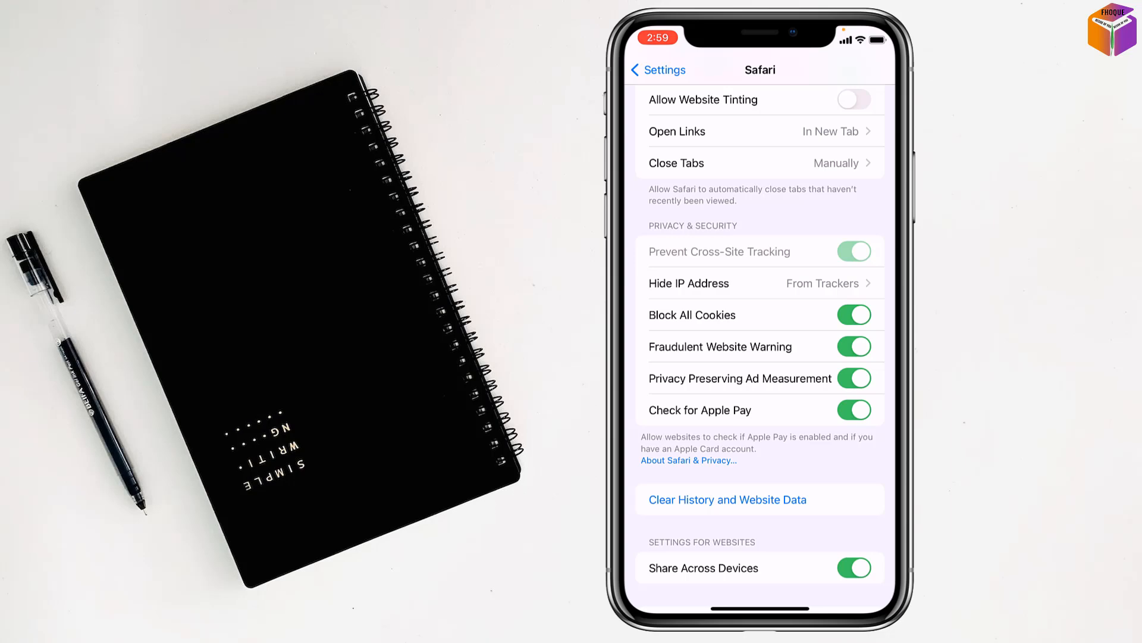
pyautogui.click(854, 314)
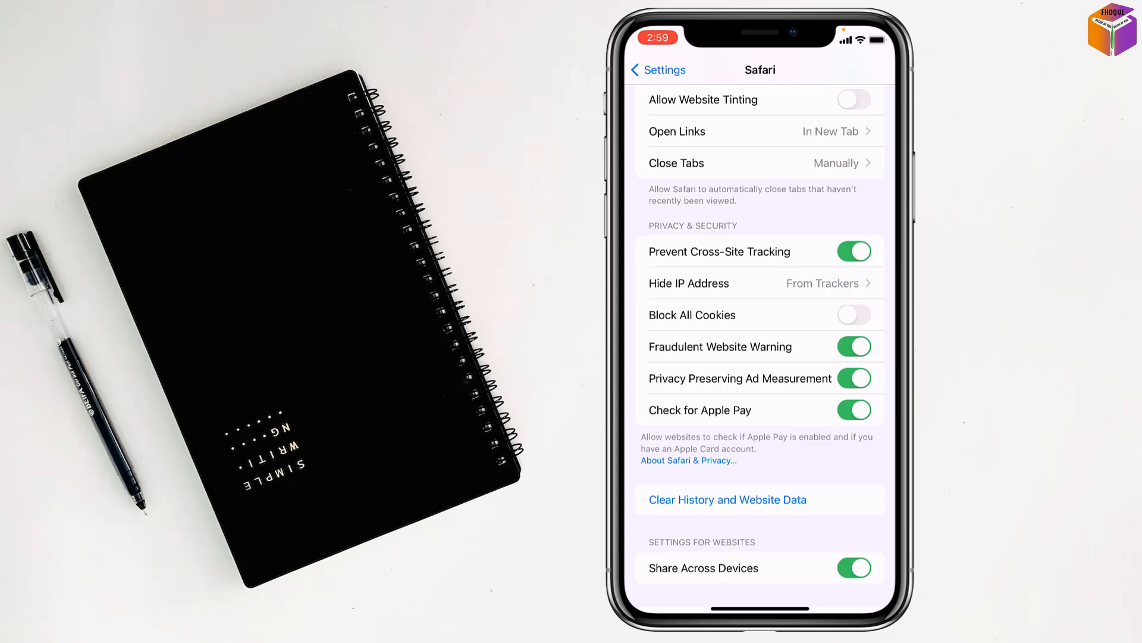